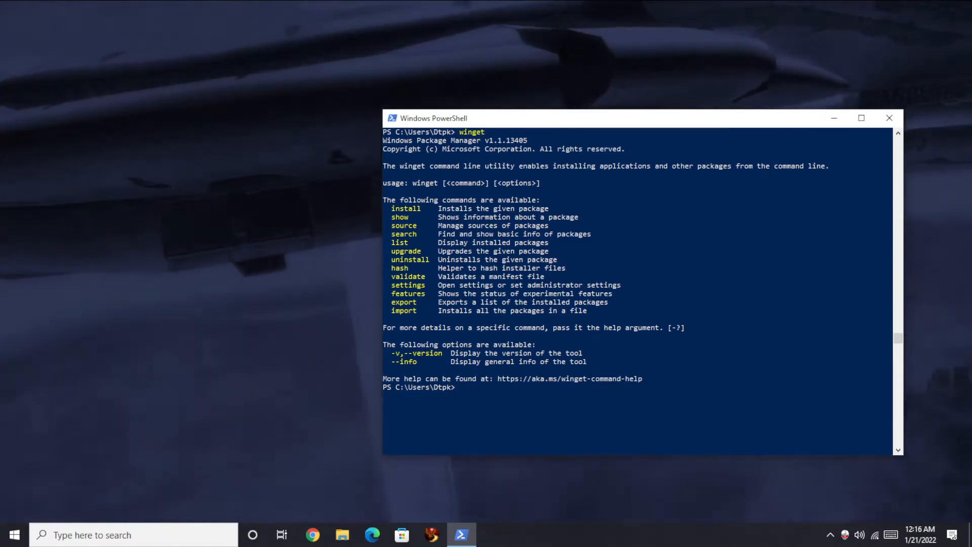
mouse_move(13, 535)
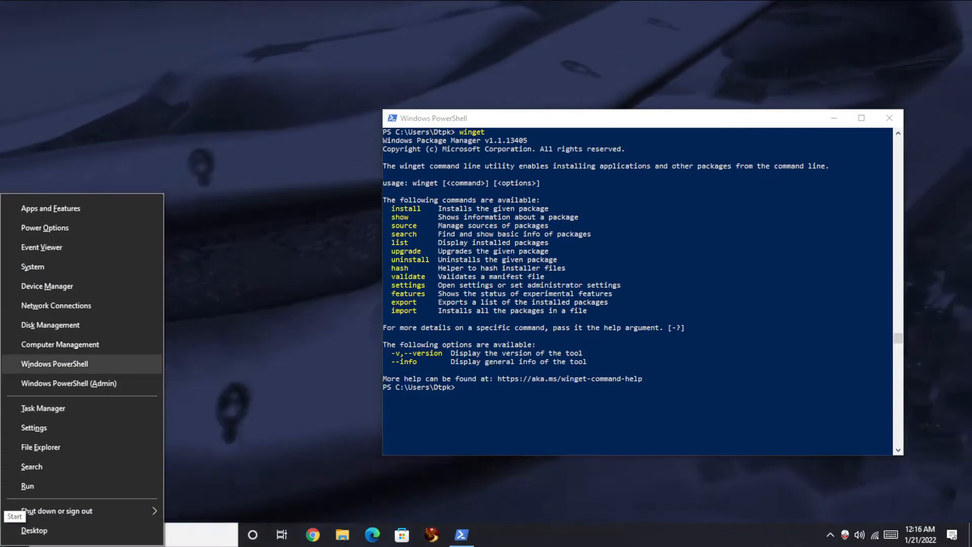
- Bring up a new Windows PowerShell window ready for winget commands
click(54, 364)
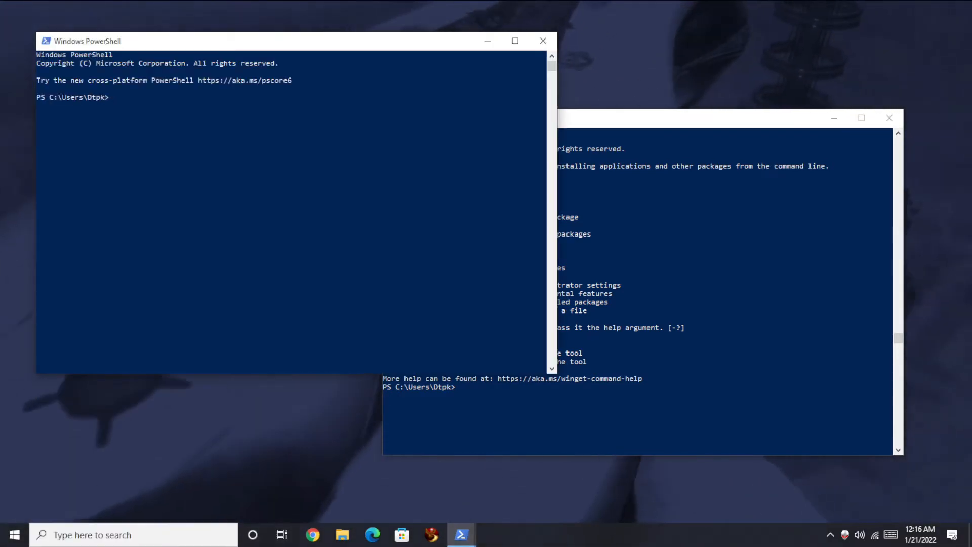
right_click(13, 534)
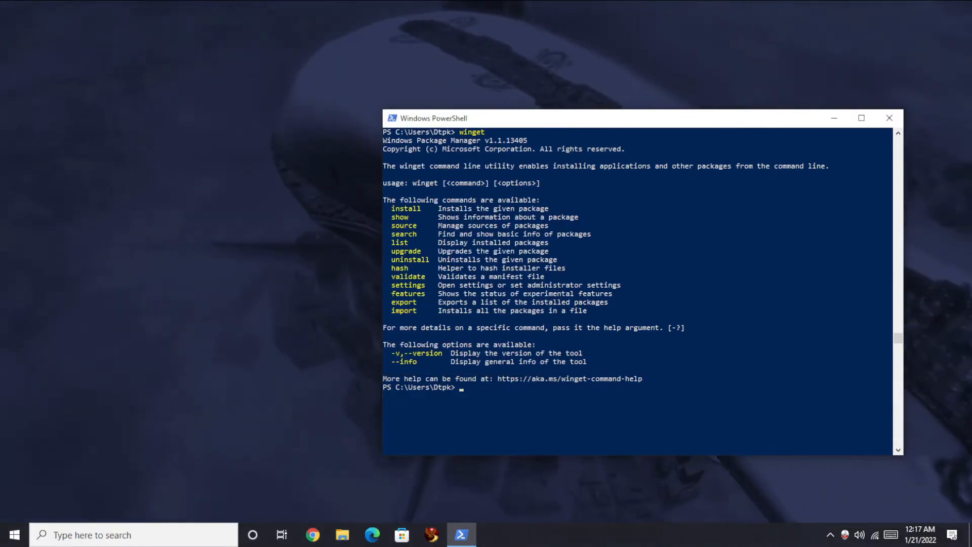
double_click(470, 132)
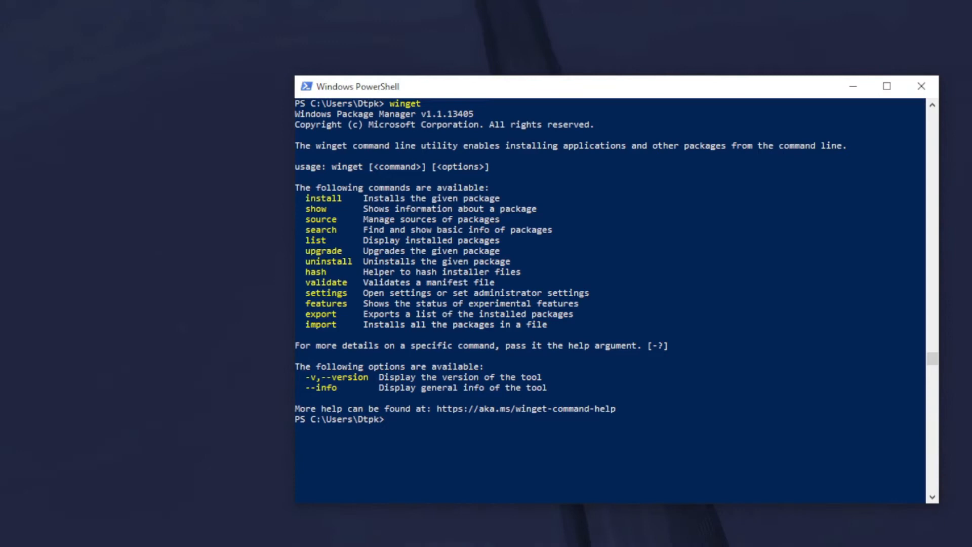
- Run 'winget install Discord.Discord' to start the Discord download, then interrupt and clear the console
text(wi)
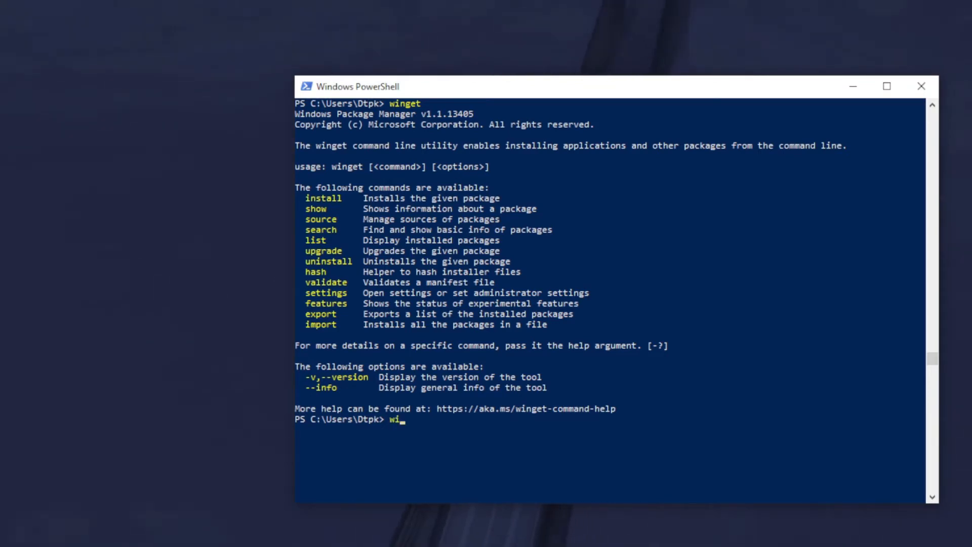
text(nget insta)
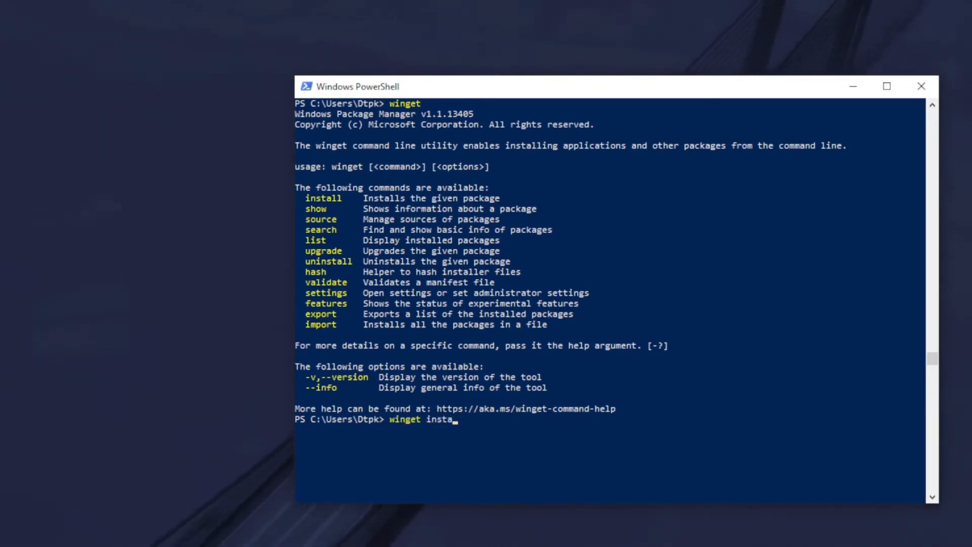
text(ll disco)
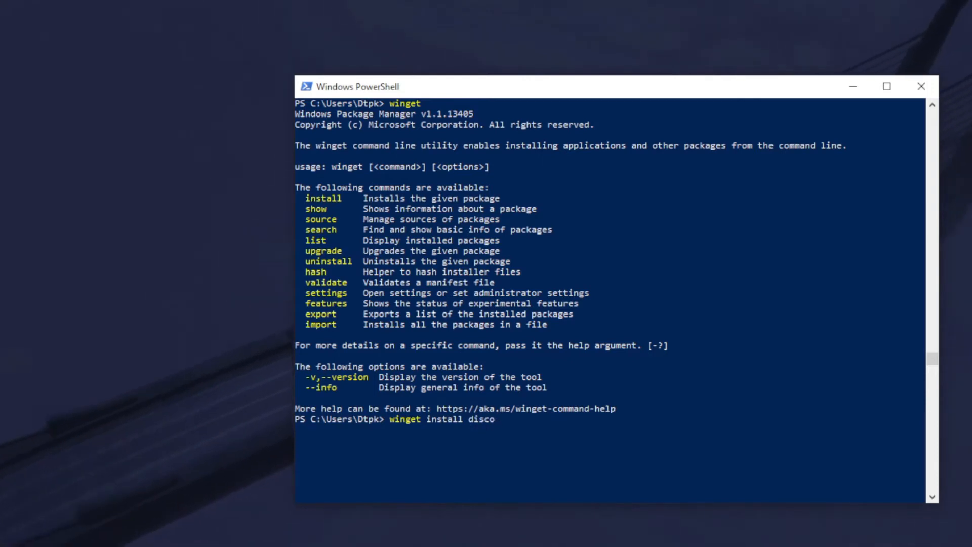
text(rd)
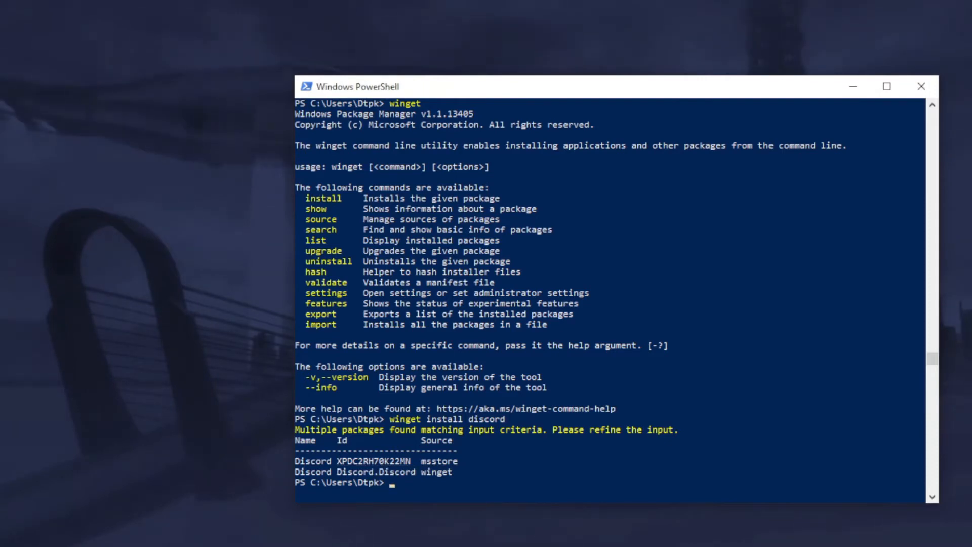
text(winget install discord.Discord)
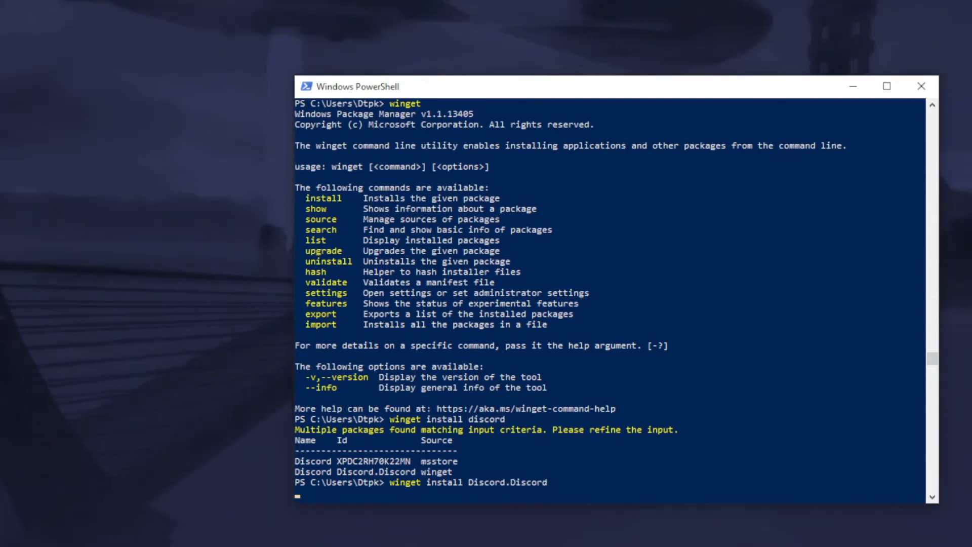
key(enter)
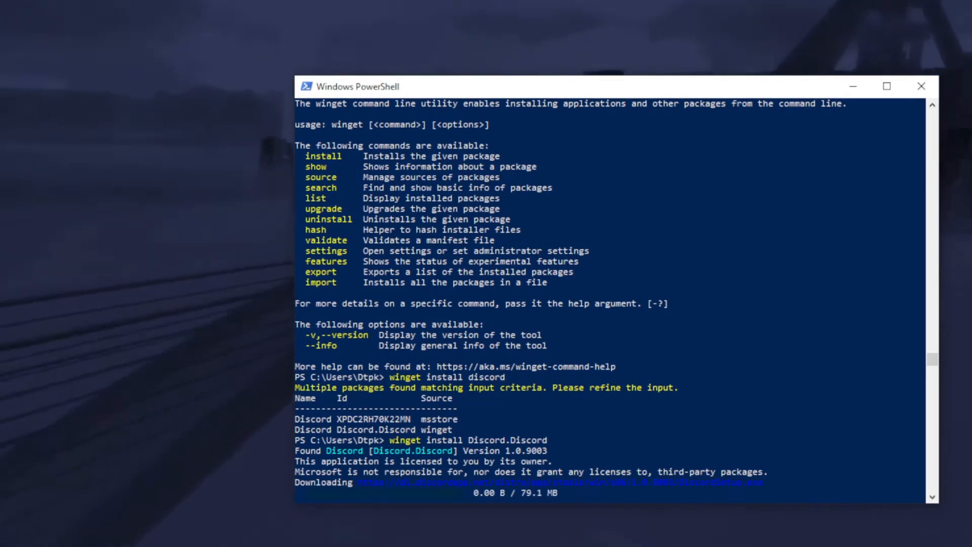
key(ctrl+c)
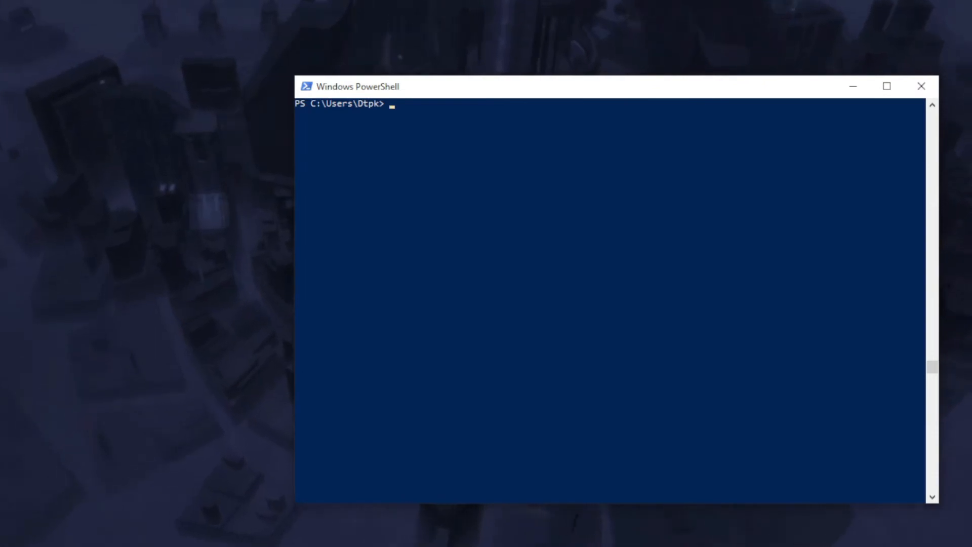
text(winget search t)
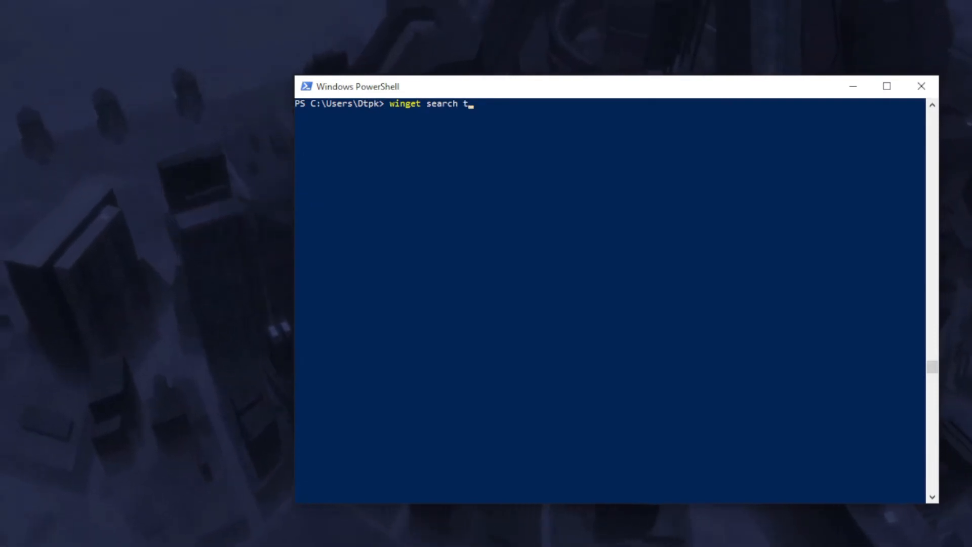
text(eamvie)
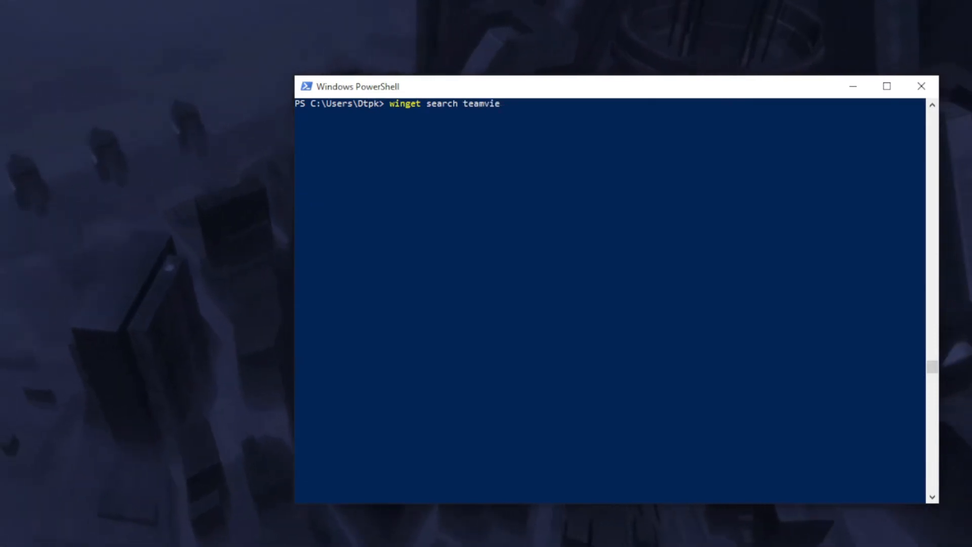
text(wer)
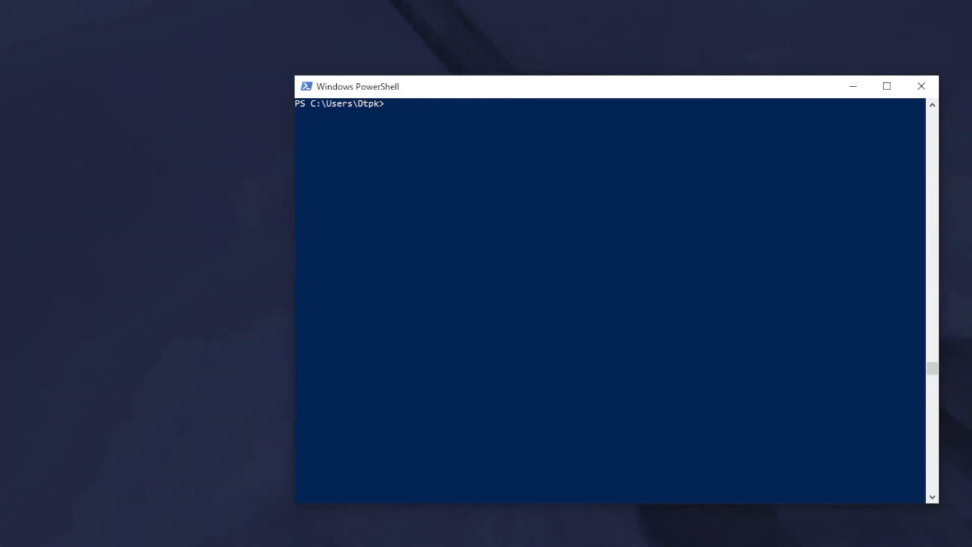
- Run 'winget list' to show installed packages with IDs, versions and available updates
text(winget list)
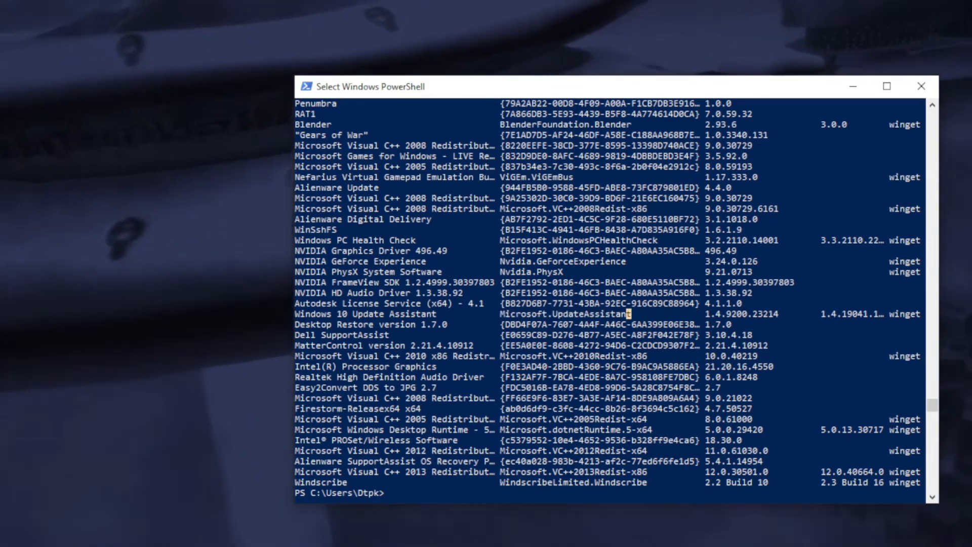
- Run 'winget upgrade Microsoft.UpdateAssistant' to install Update Assistant version 1.4.19041.1375
double_click(564, 314)
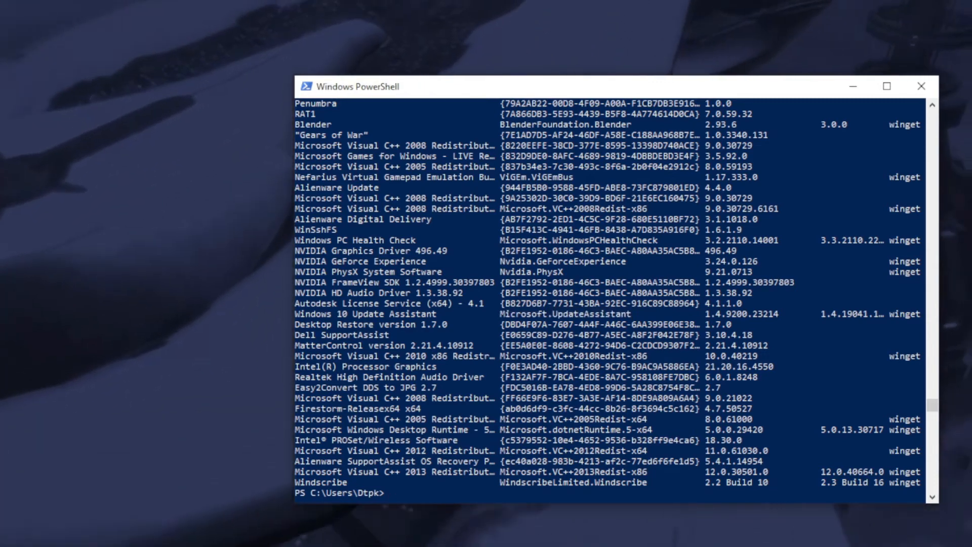
text(winget upgr)
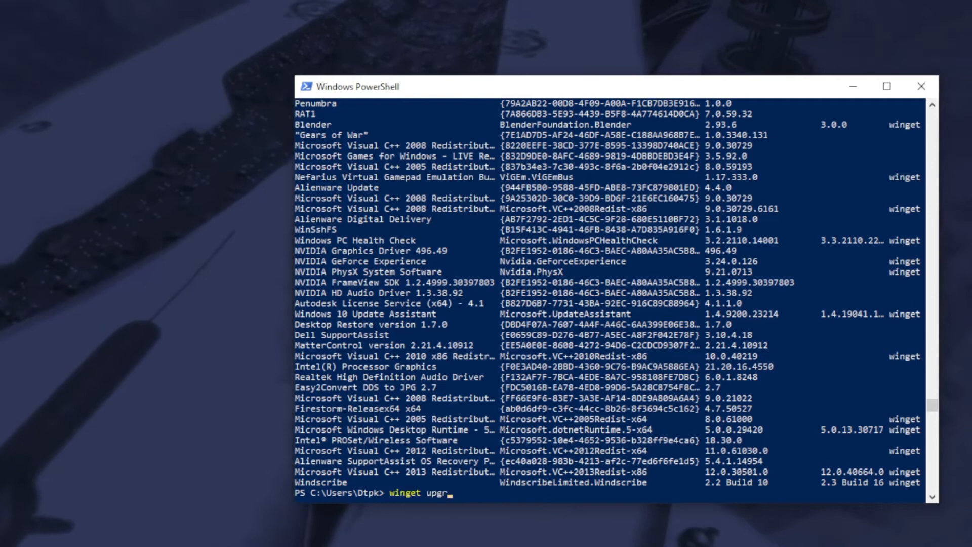
text(ade Microsoft.UpdateAssistant)
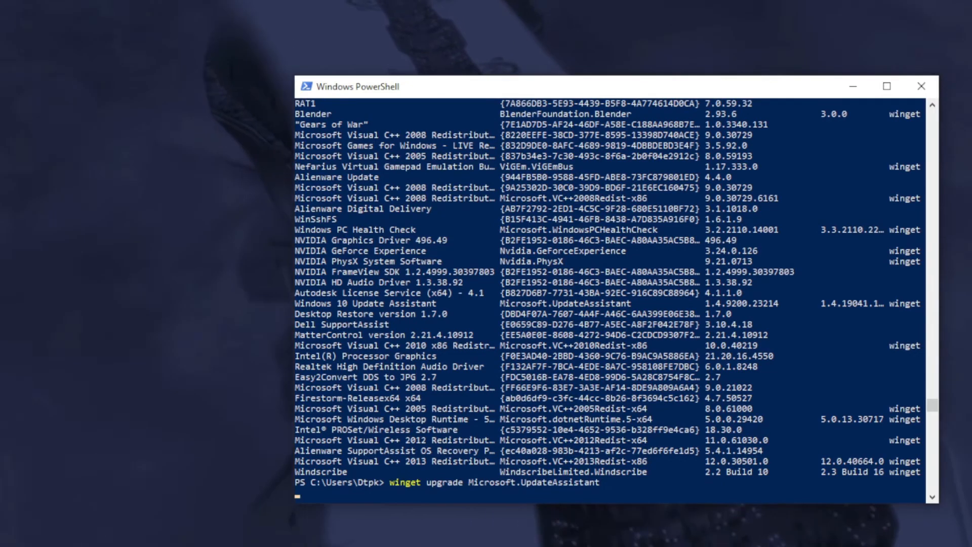
key(enter)
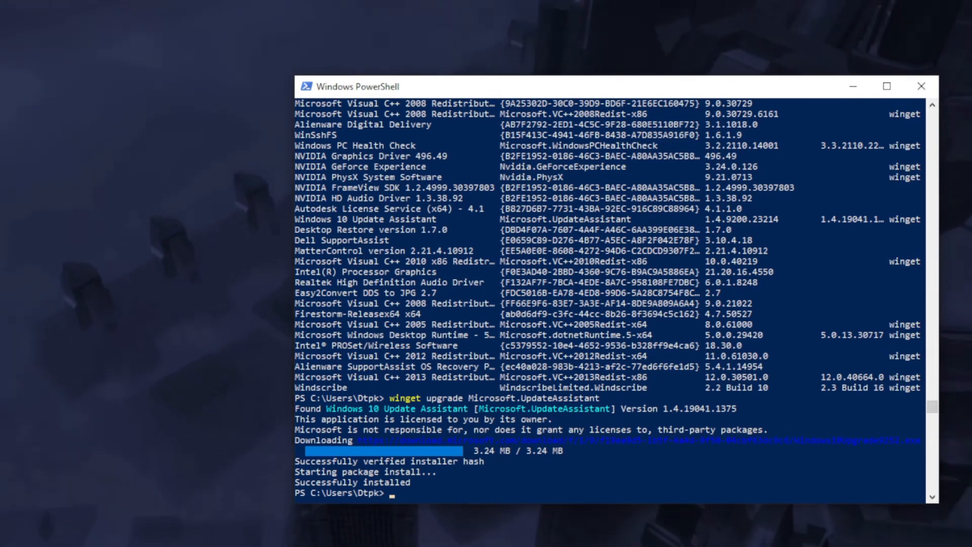
- Retype 'winget upgrade Microsoft.UpdateAssistant' at the fresh prompt
text(winget upgrade Microsoft.UpdateAssistant)
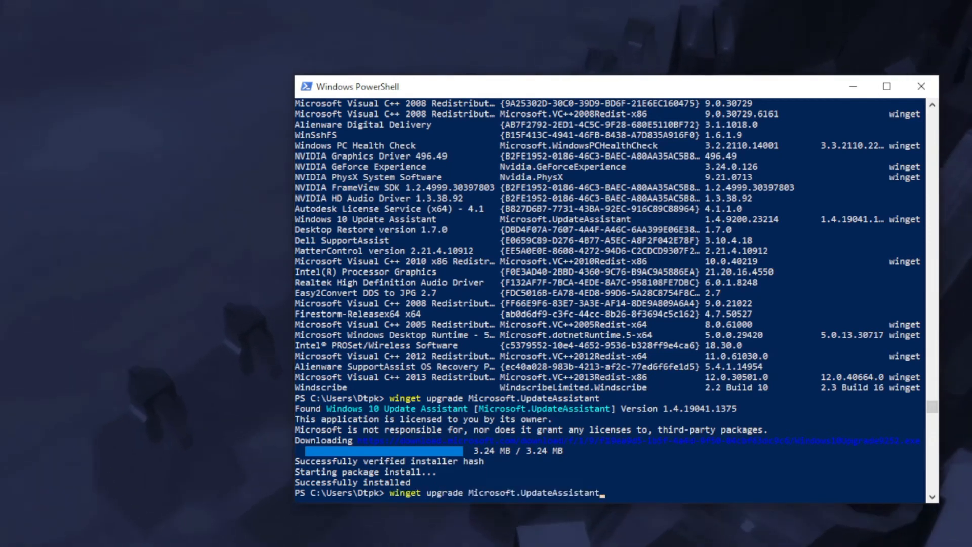